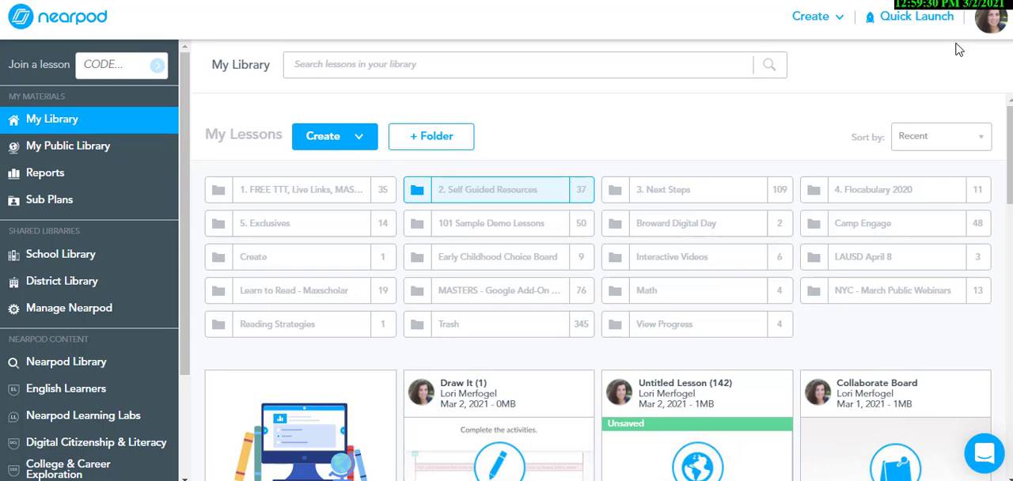
mouse_move(917, 16)
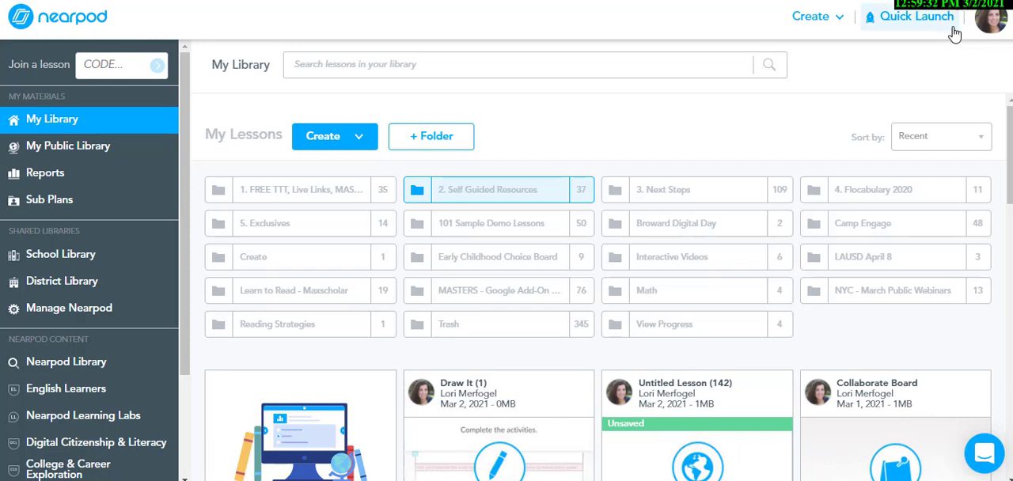
mouse_move(953, 28)
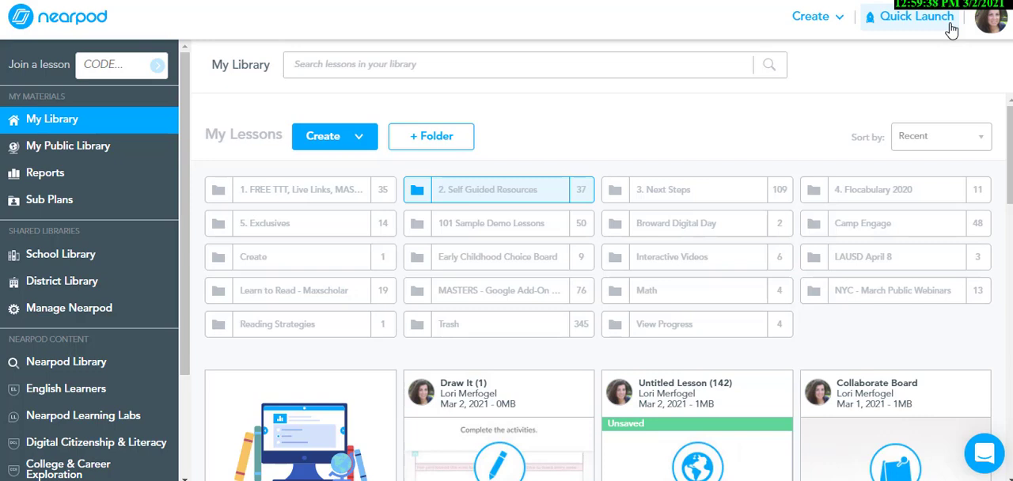
- Show the Quick Launch activity choices over the lesson library
left_click(918, 16)
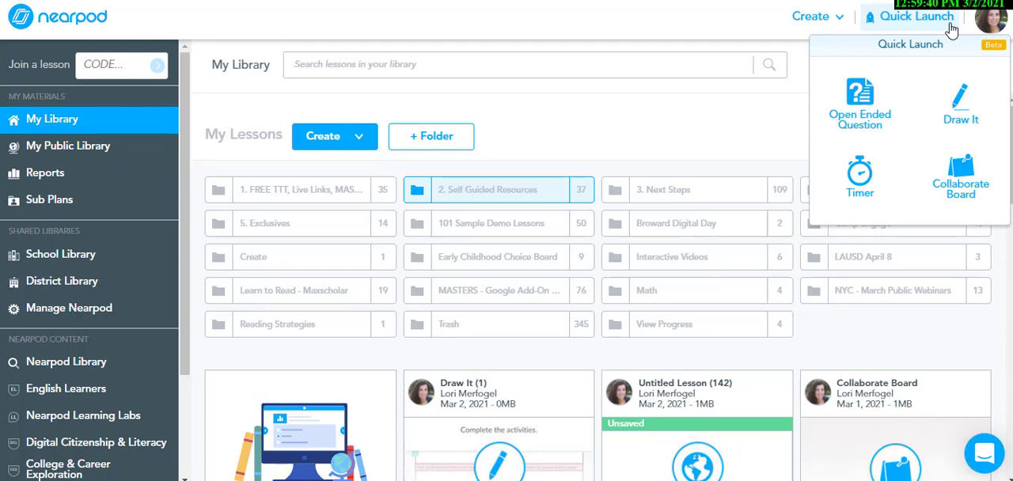
mouse_move(914, 79)
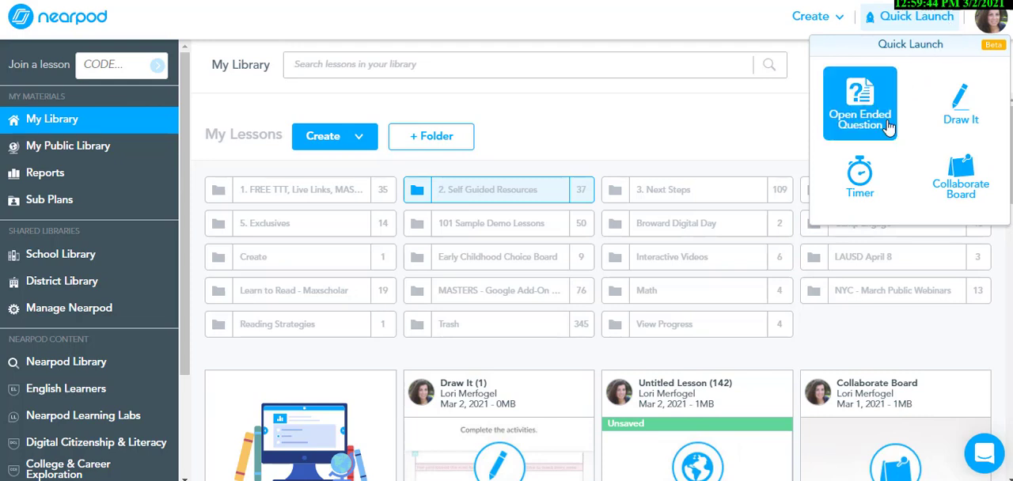
mouse_move(959, 103)
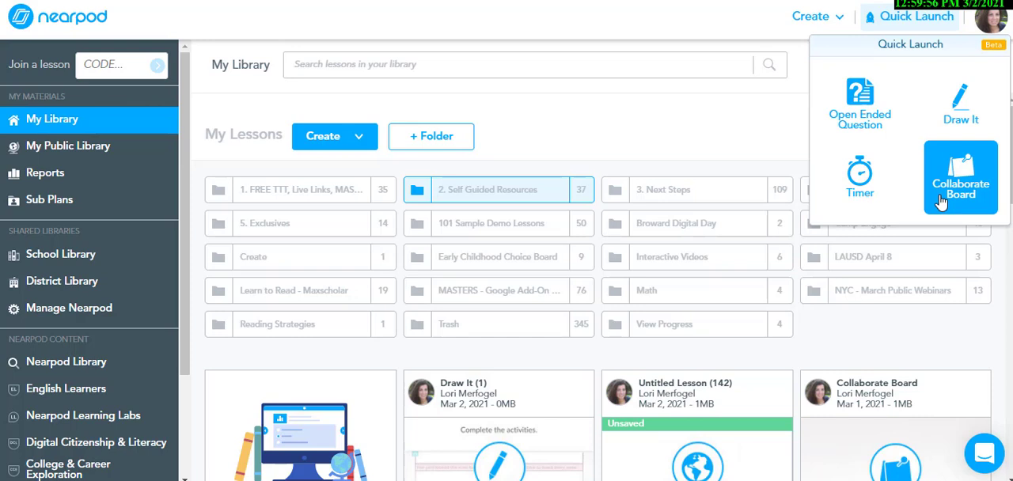
mouse_move(859, 103)
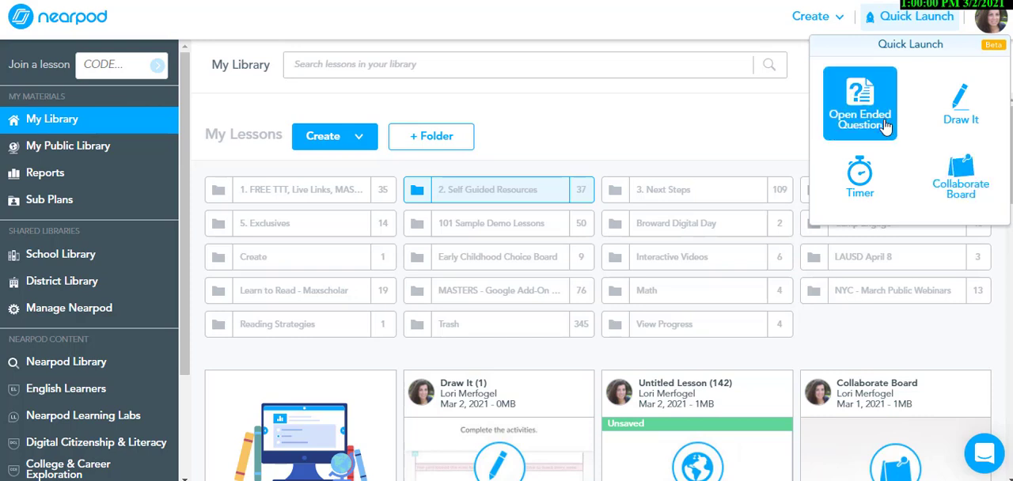
mouse_move(959, 103)
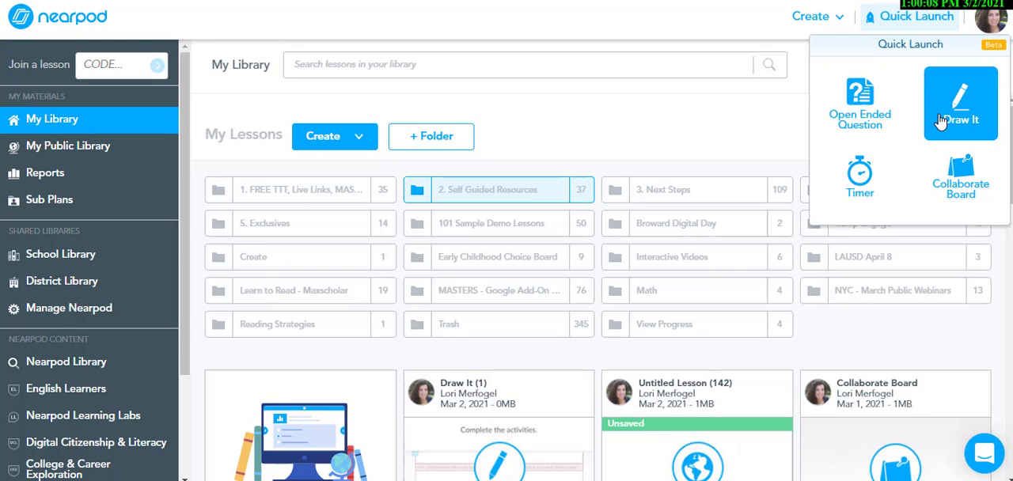
mouse_move(959, 177)
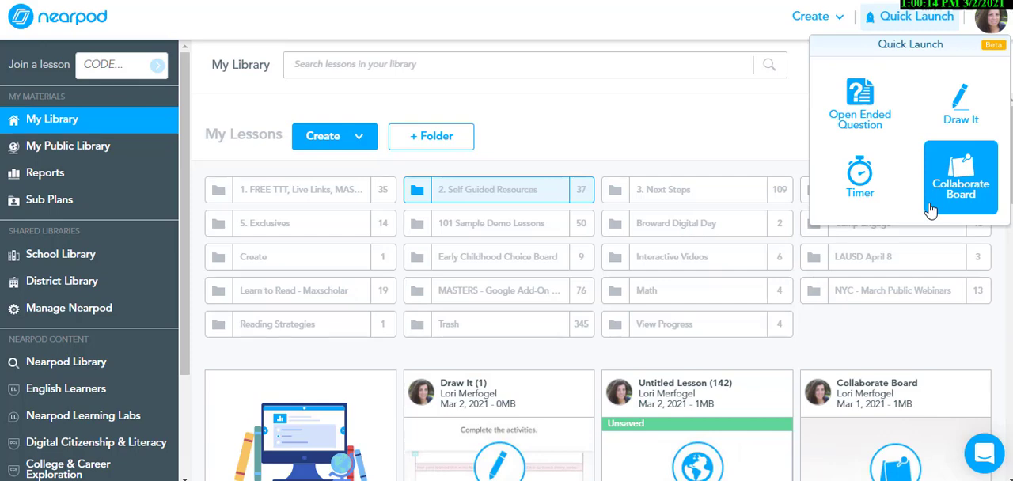
- Launch a quick Collaborate Board with topic "Do you agree? Share why or why not?"
left_click(959, 177)
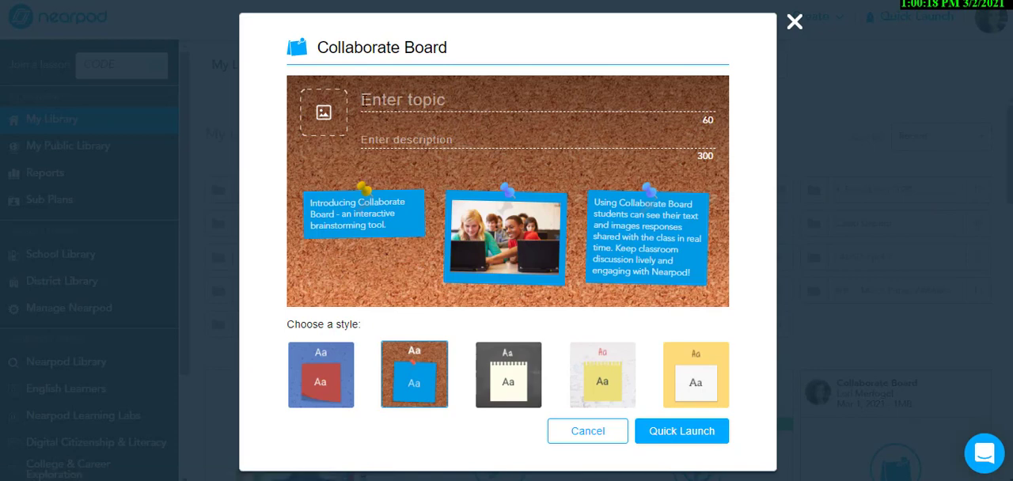
type("Do you agree? Share")
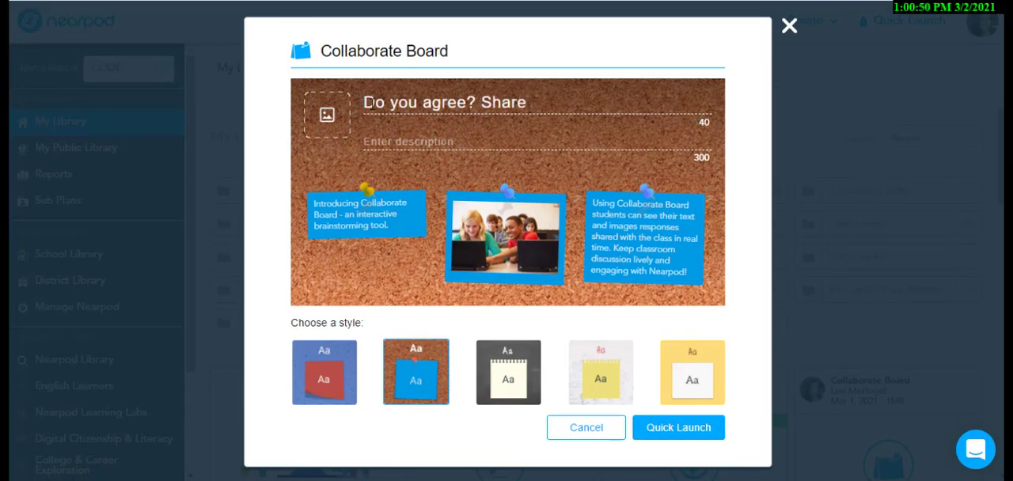
type("why or why not?")
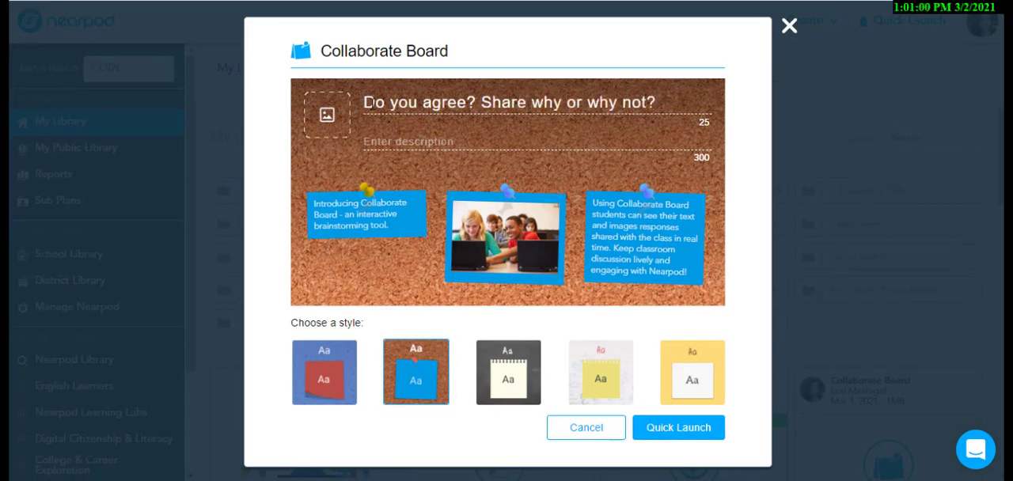
left_click(678, 428)
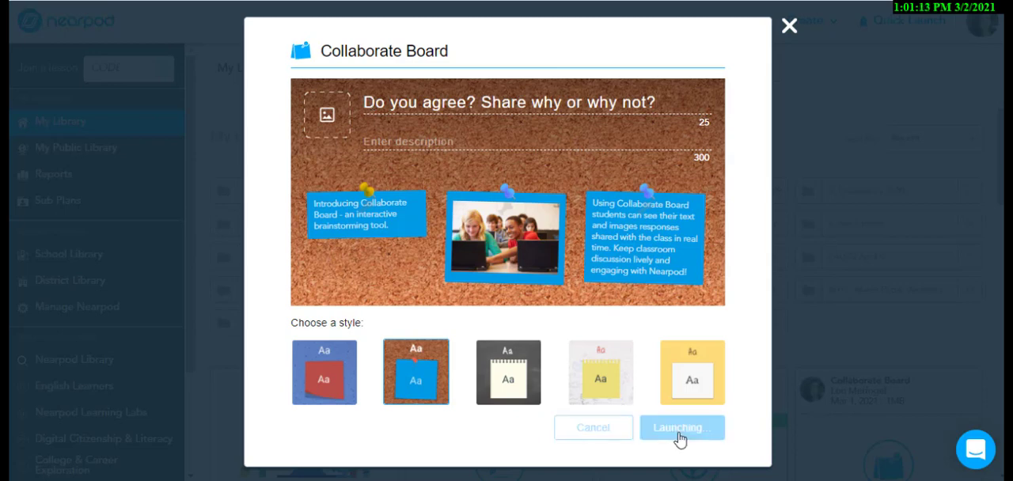
- Select the student join code XJ7RP for the live board and return to My Library
left_click(680, 428)
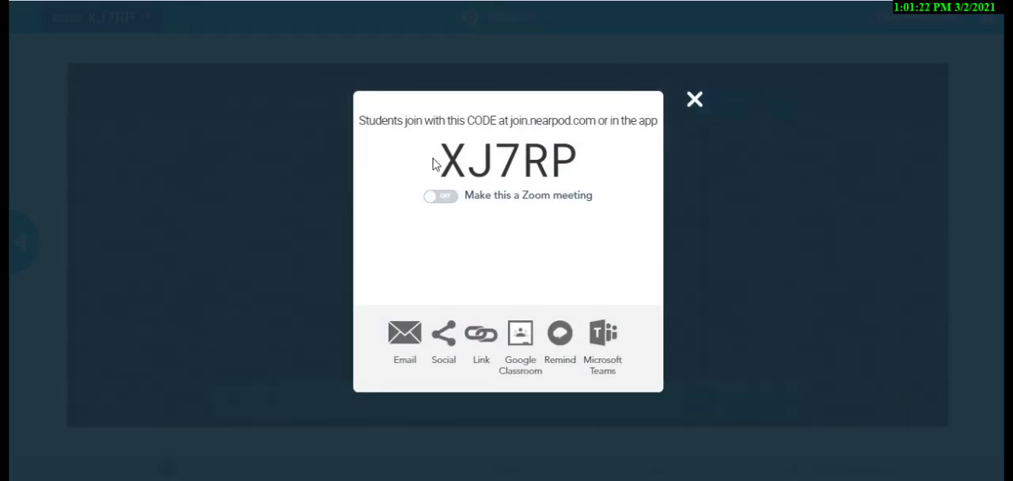
double_click(506, 158)
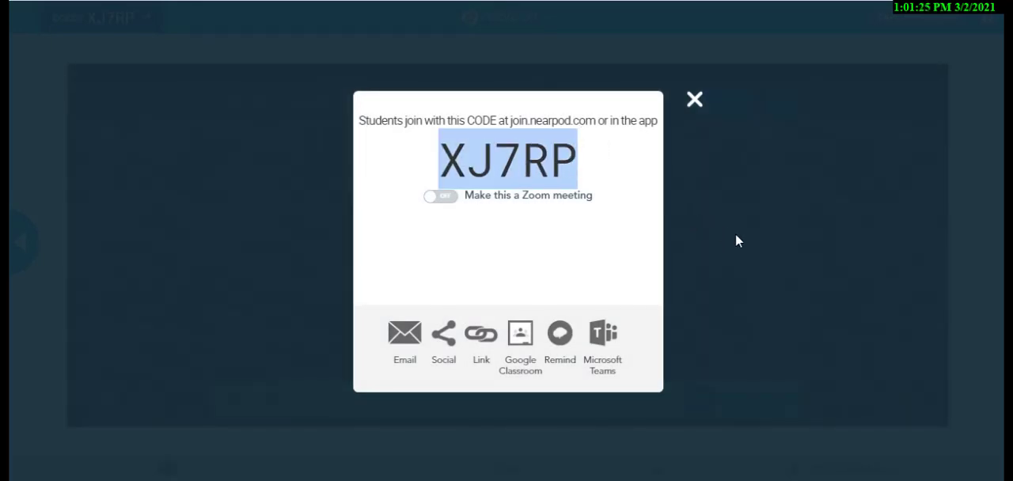
left_click(693, 98)
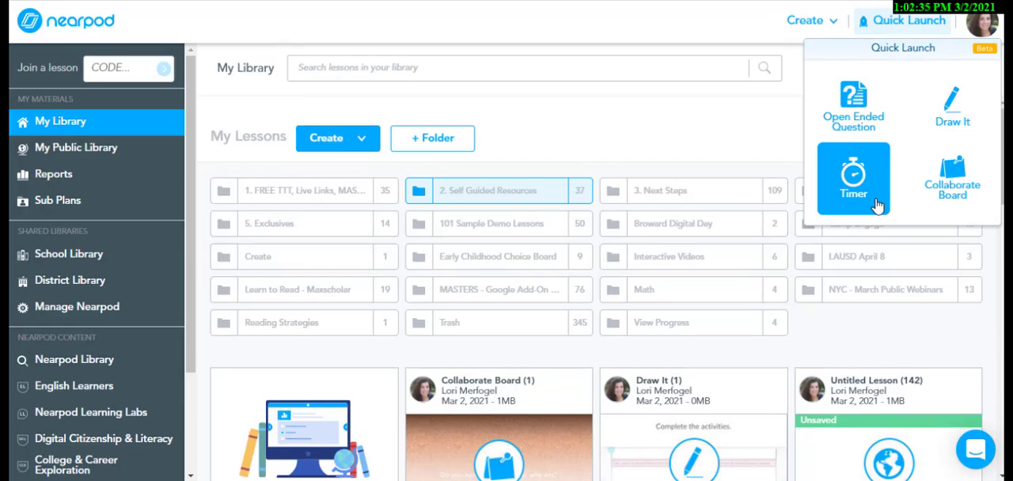
- Launch a quick timer set to 01:30 and start its countdown
left_click(852, 177)
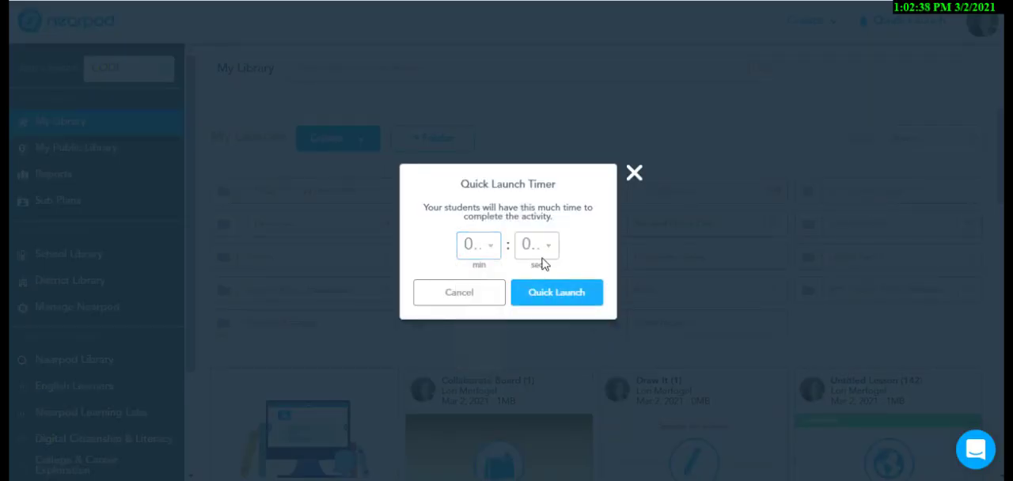
left_click(557, 292)
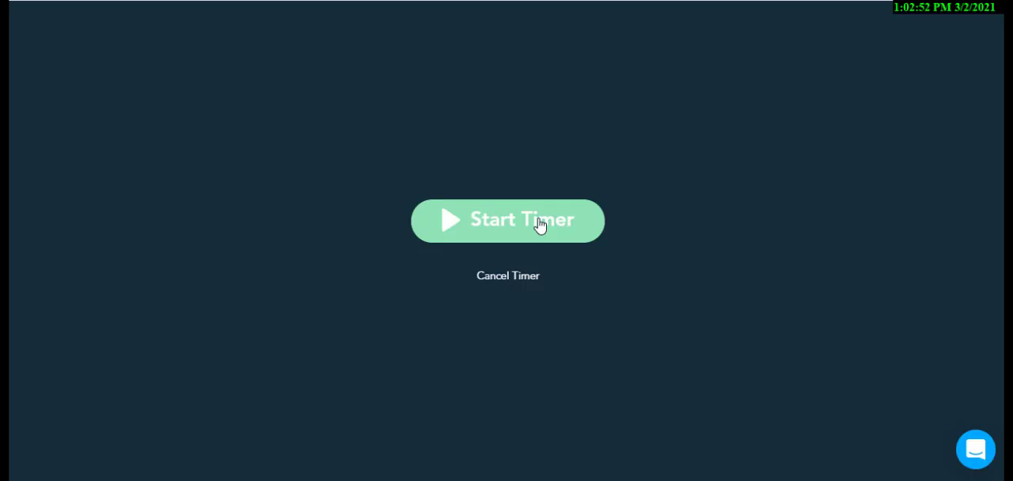
left_click(507, 220)
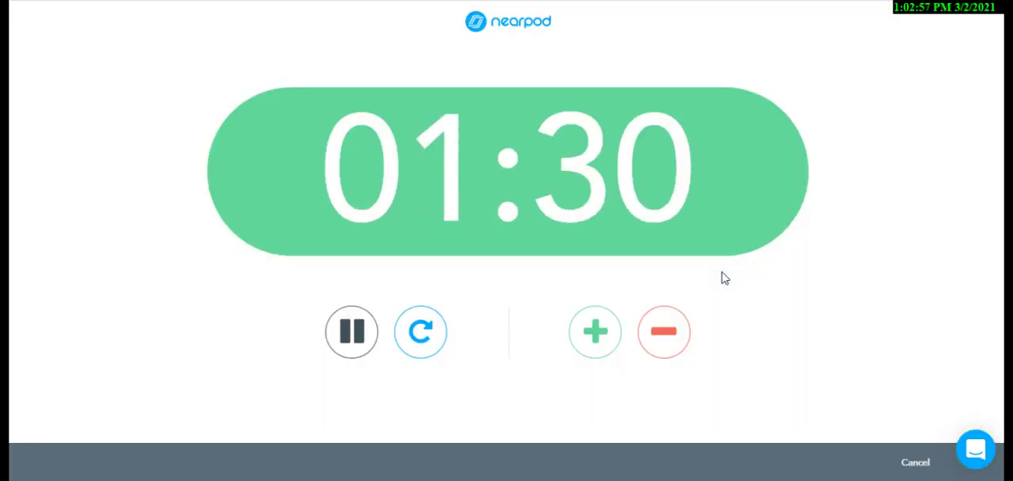